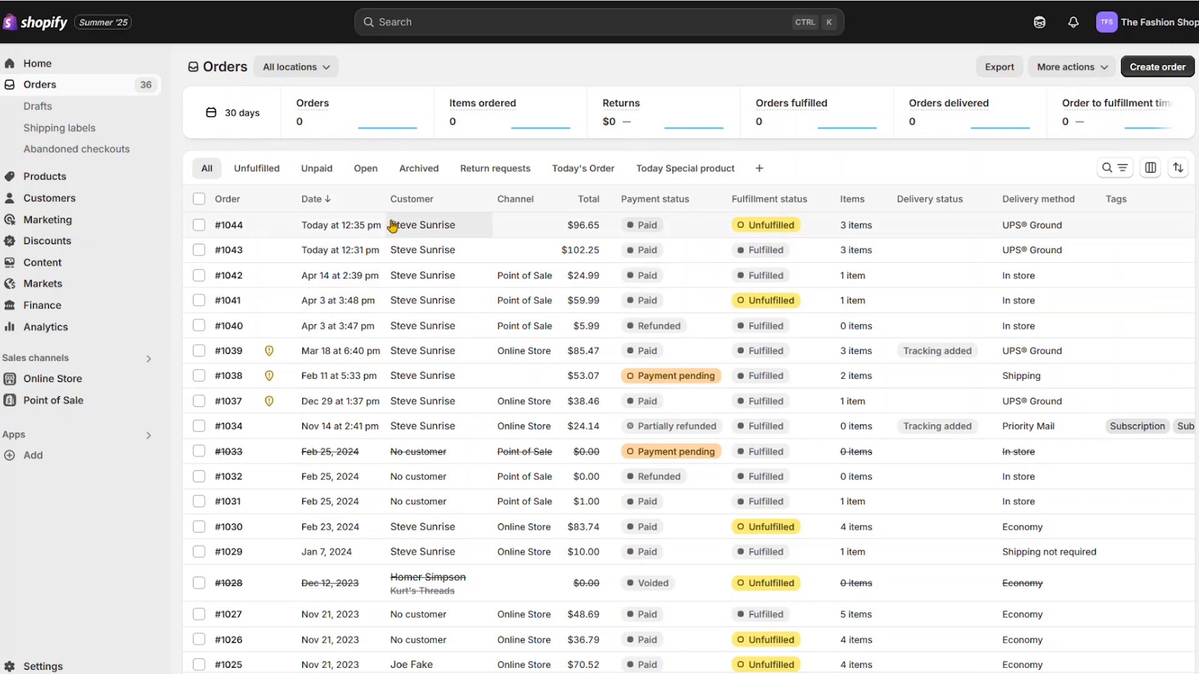
mouse_move(230, 224)
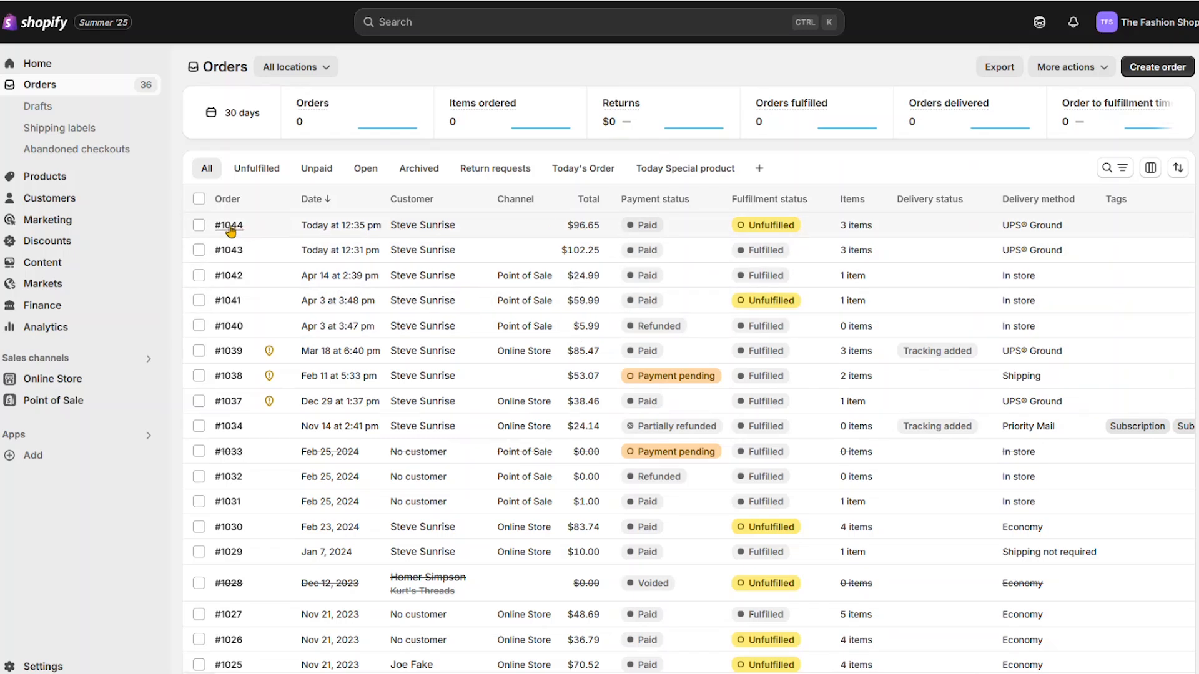
Step: Open order #1044 from the Orders list to view its three unfulfilled items
click(227, 225)
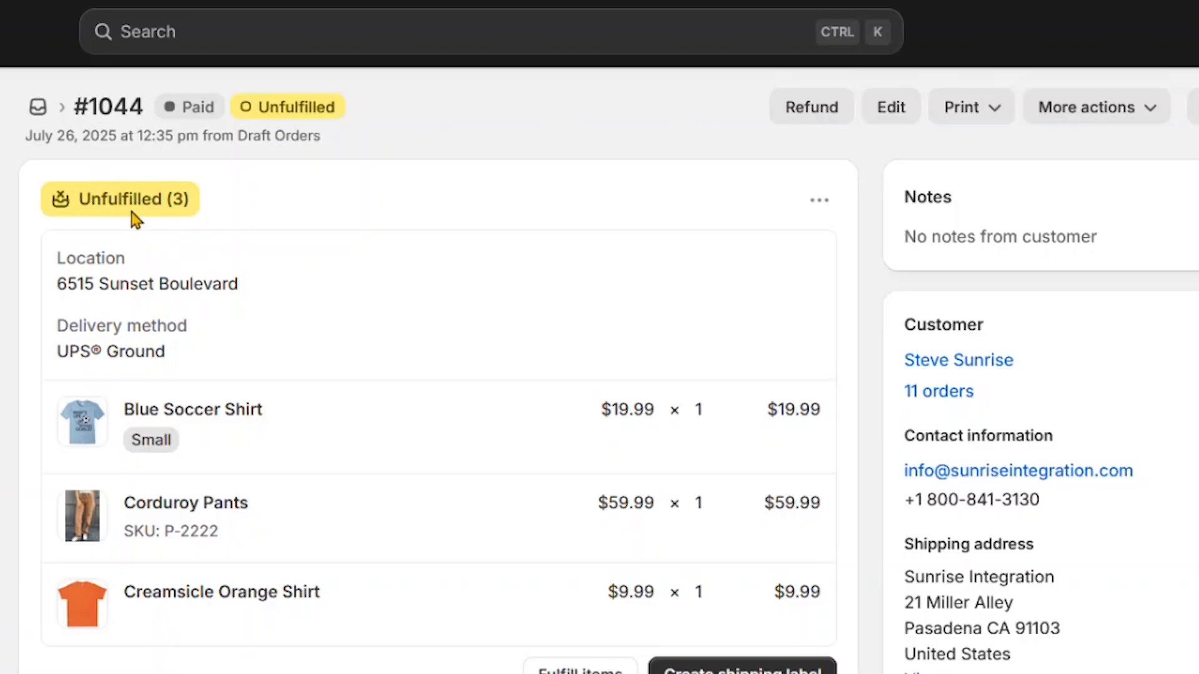
mouse_move(894, 151)
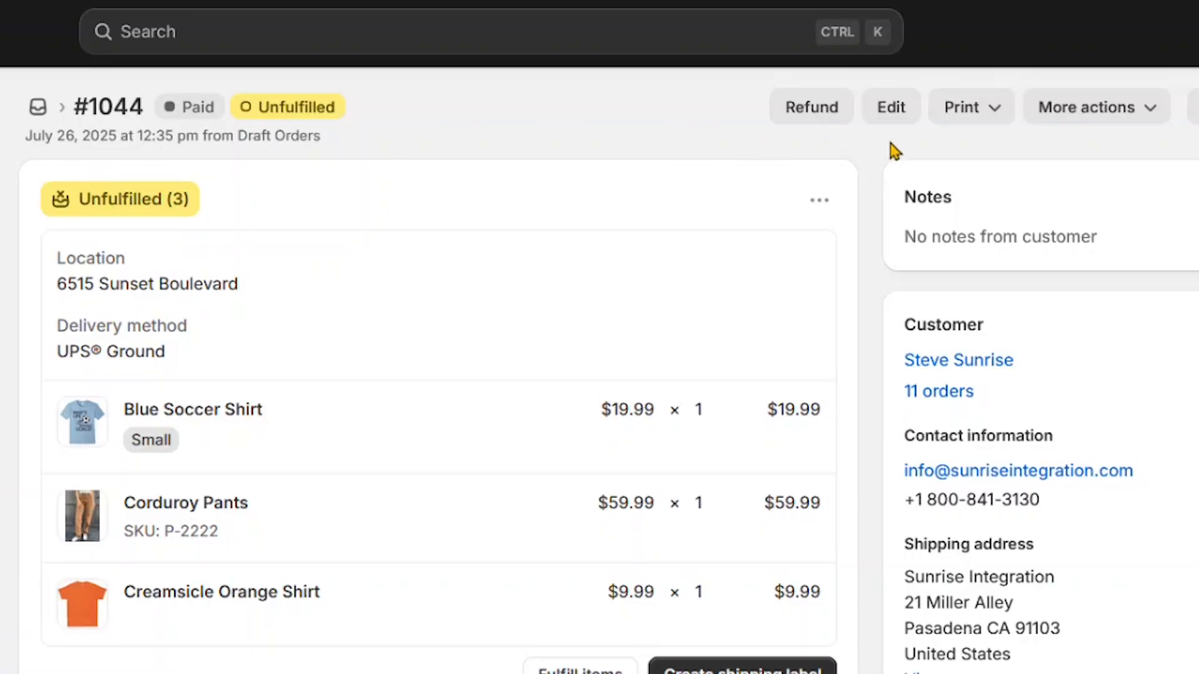
mouse_move(195, 212)
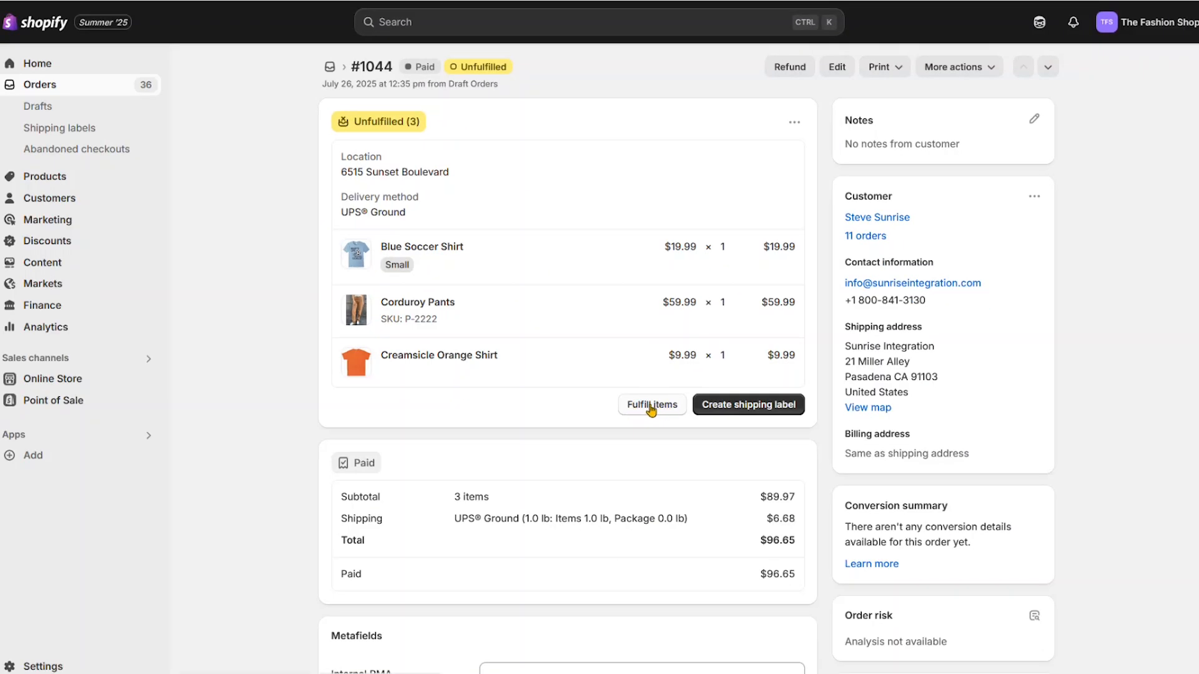
Step: Fulfill all three items of order #1044 from 6515 Sunset Boulevard
click(651, 405)
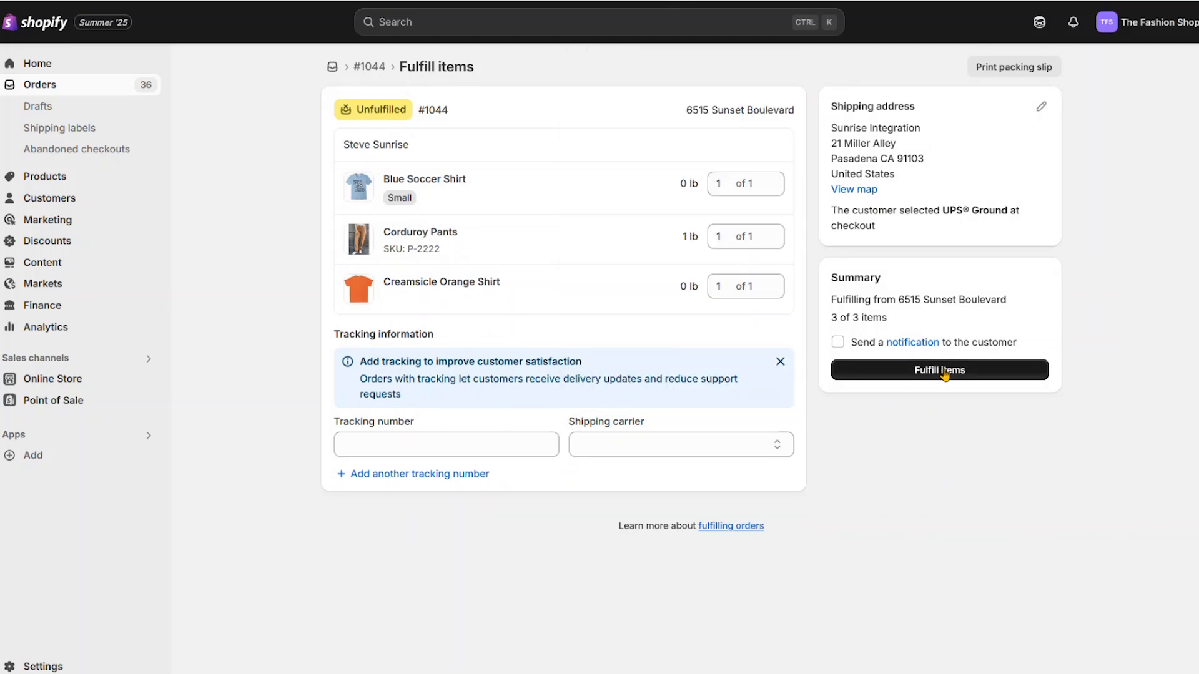
click(939, 370)
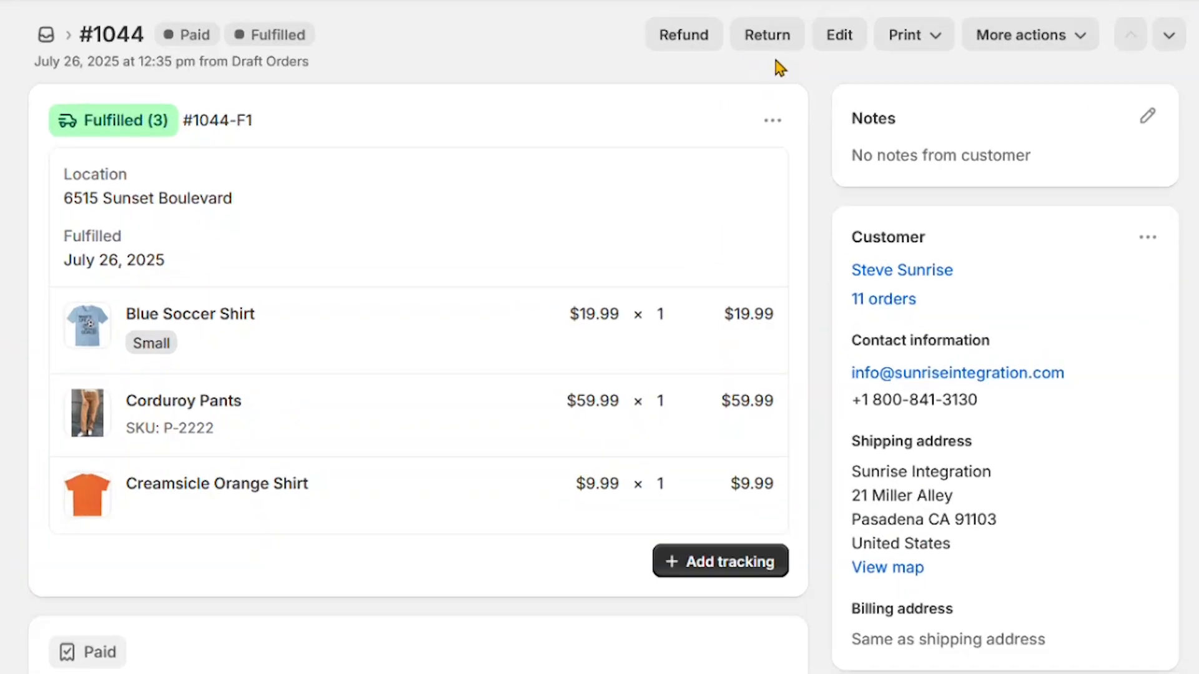
mouse_move(148, 126)
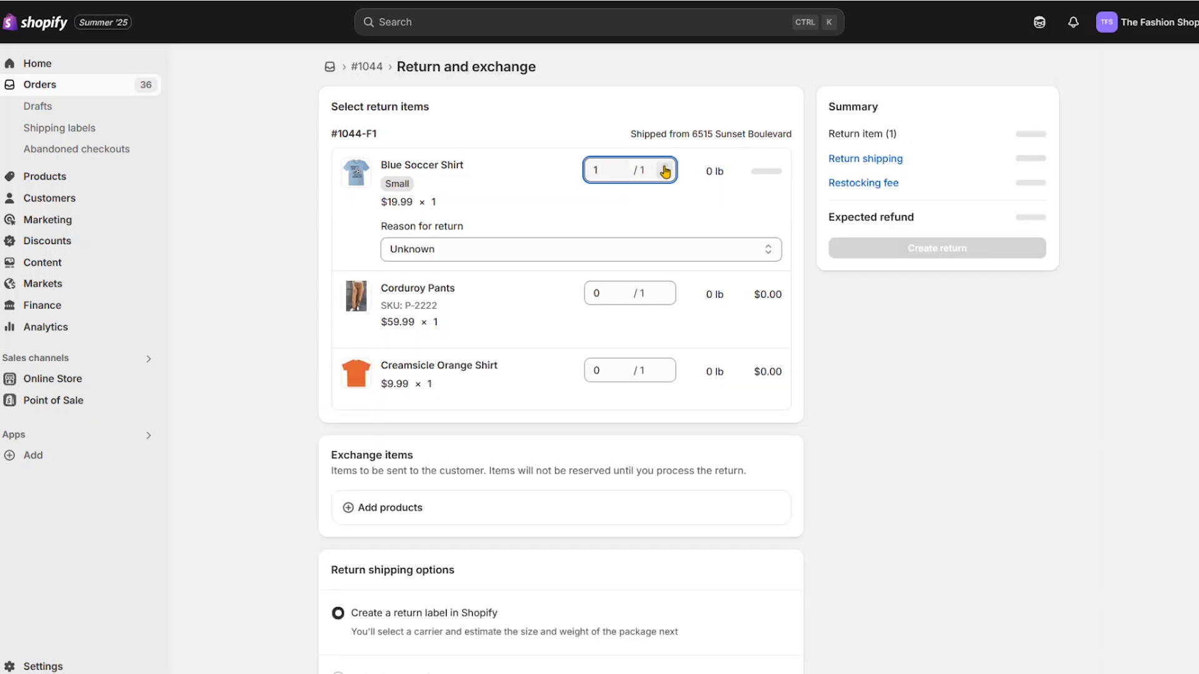
Step: Return one Small Blue Soccer Shirt for 'Size was too small', no exchange item, no return shipping required
click(581, 250)
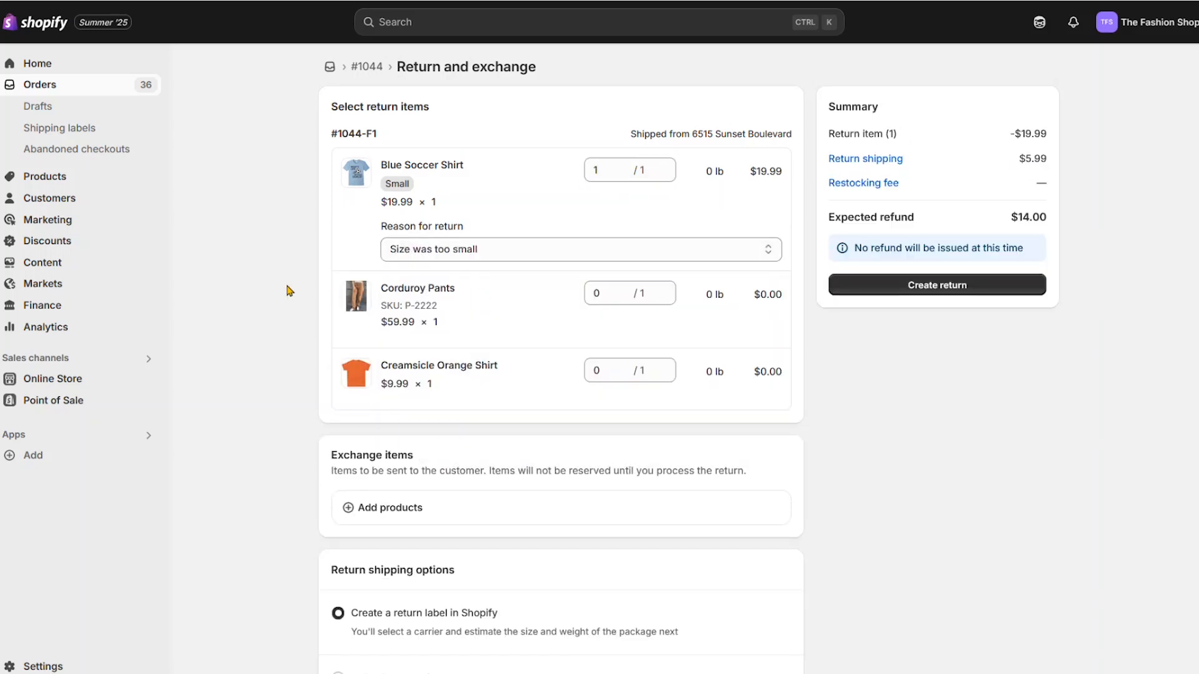
scroll(down, 3)
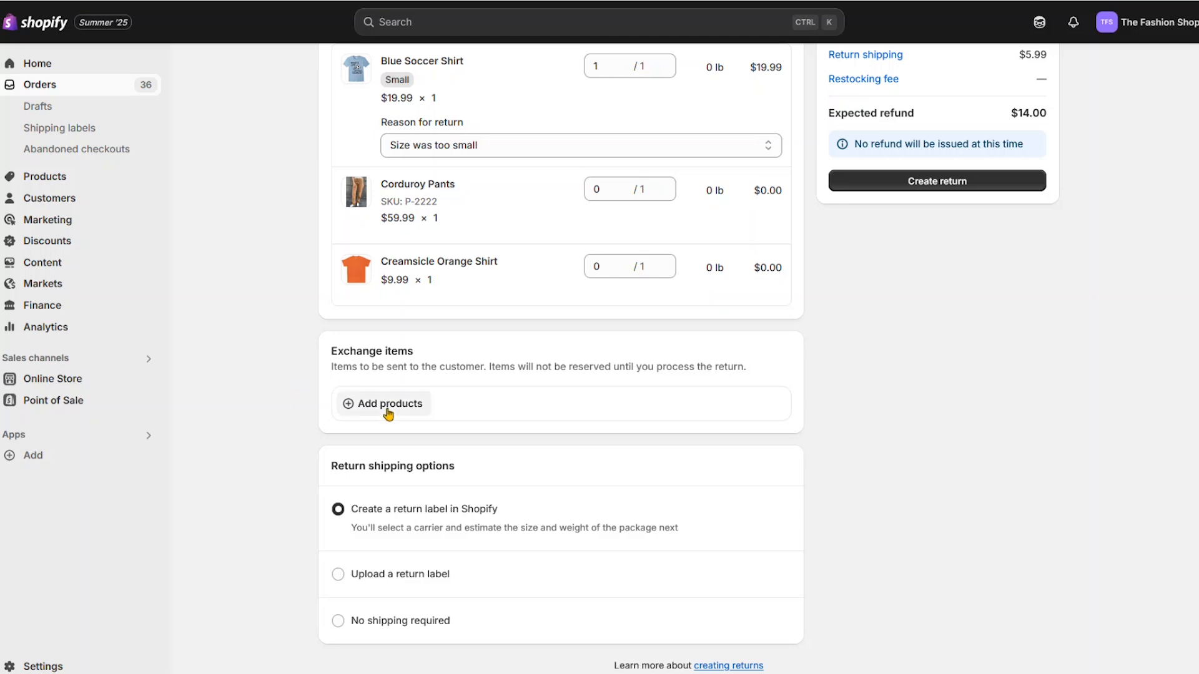
click(382, 403)
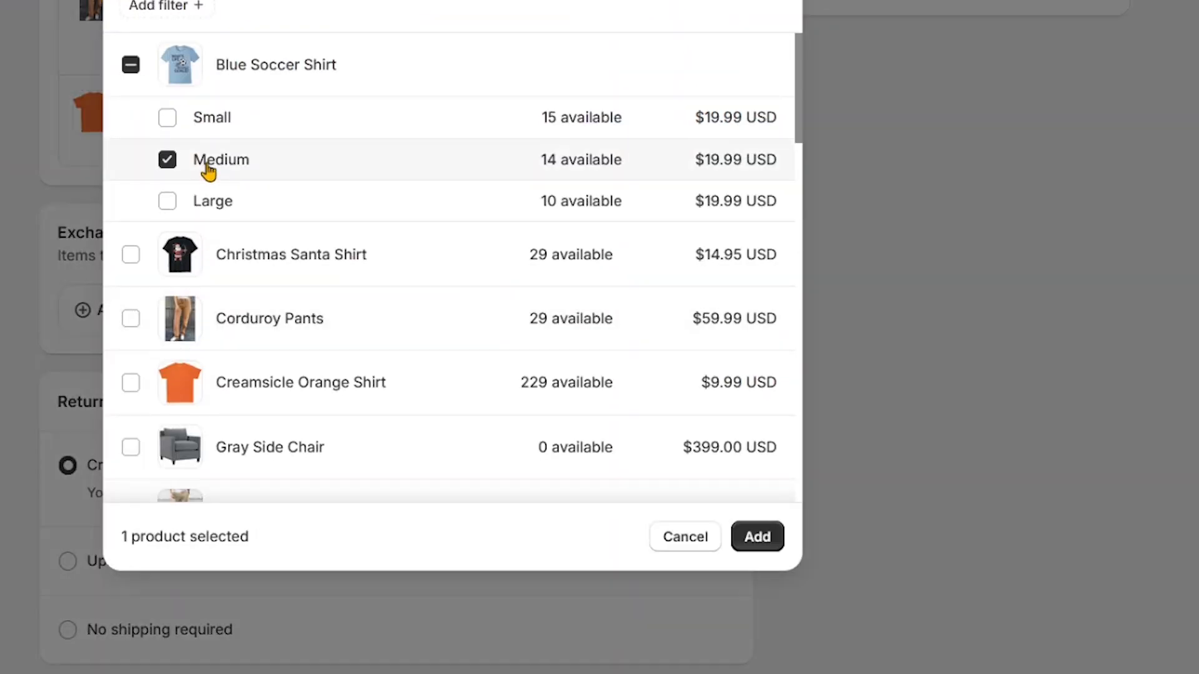
click(757, 535)
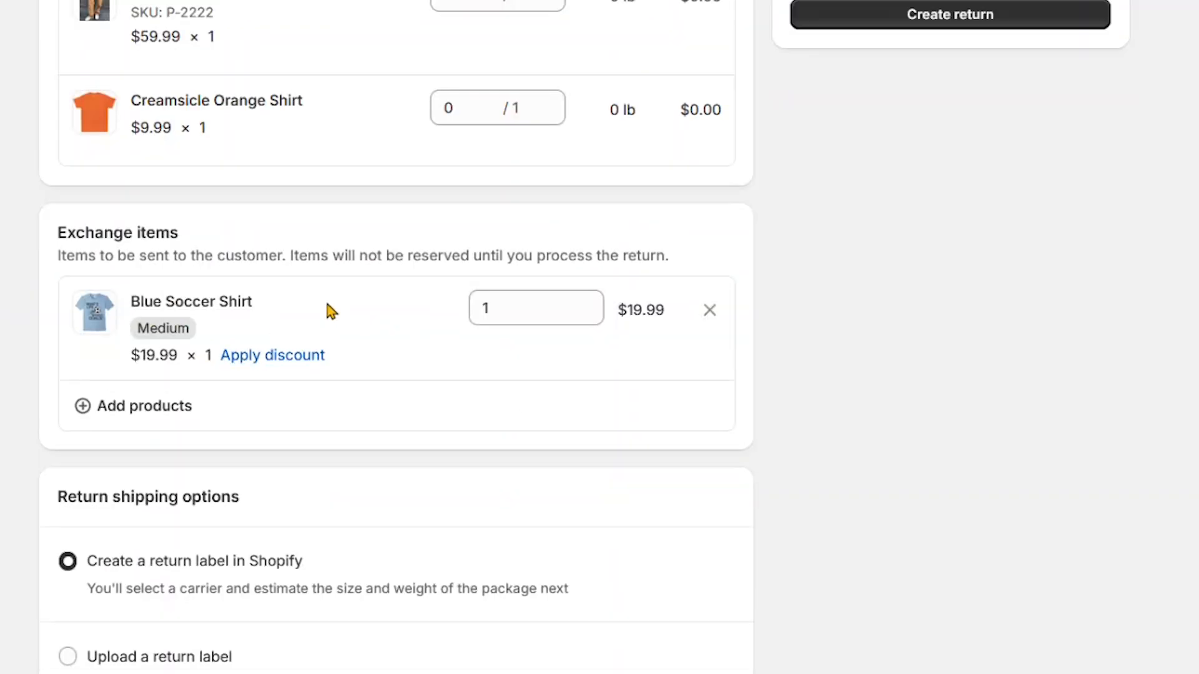
mouse_move(710, 311)
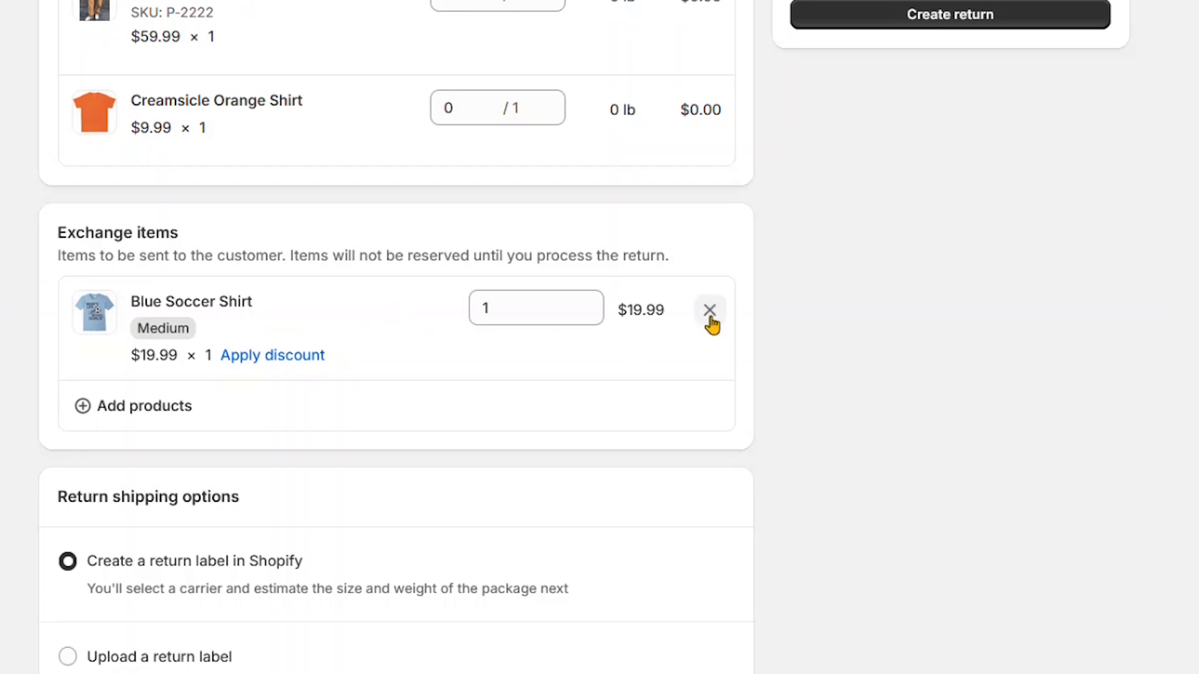
click(709, 310)
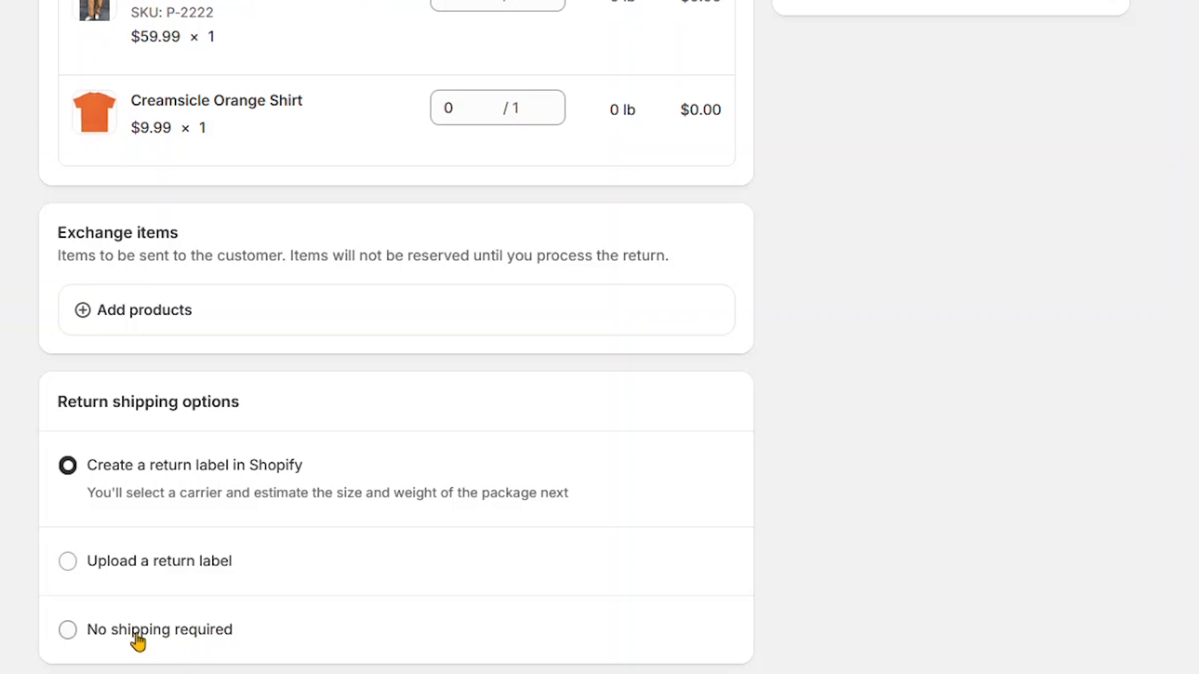
click(67, 630)
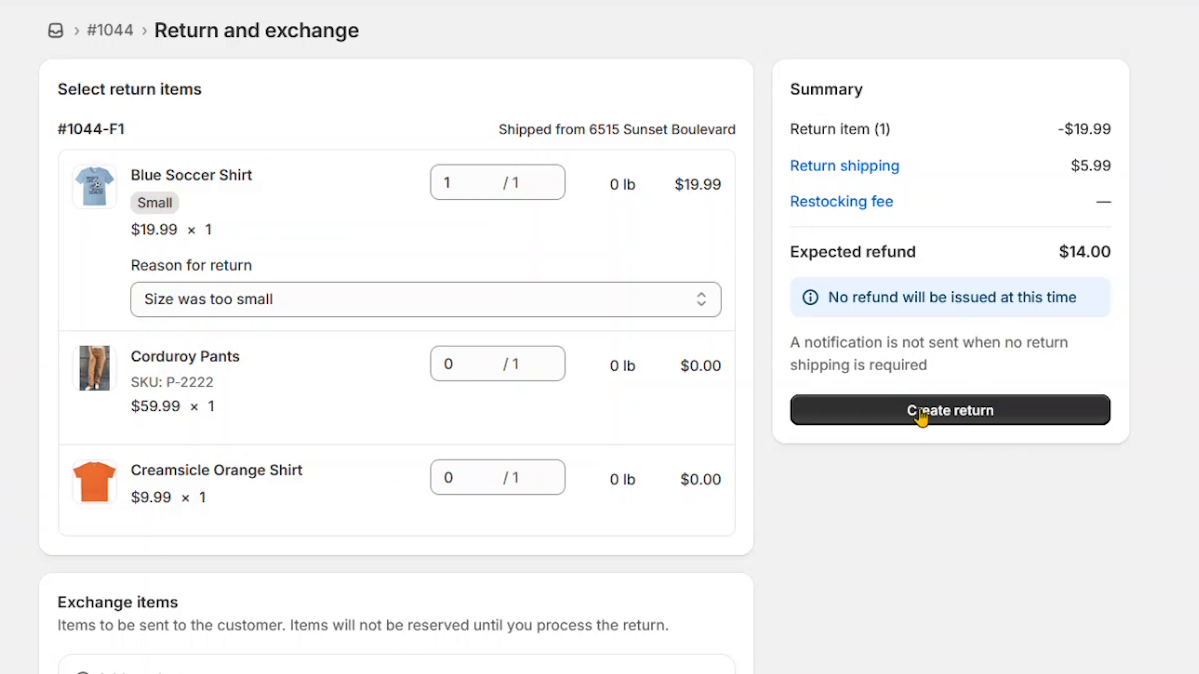
mouse_move(940, 302)
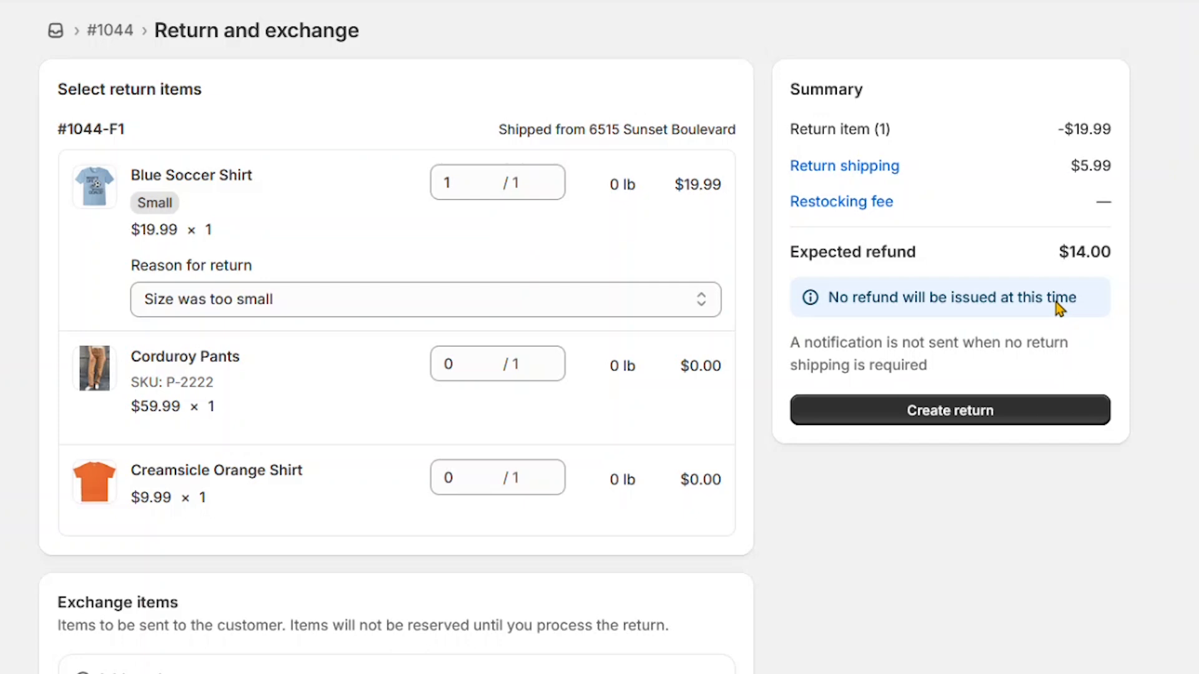
mouse_move(627, 299)
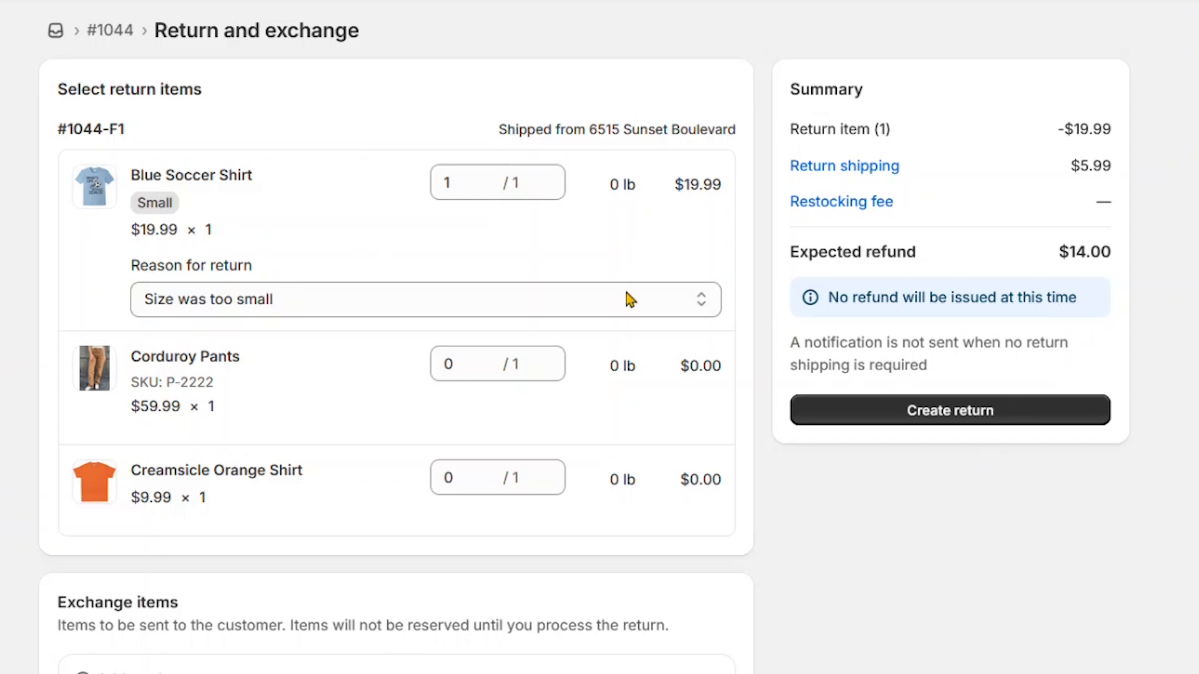
Step: Create return #1044-R1 for the Small Blue Soccer Shirt
click(948, 409)
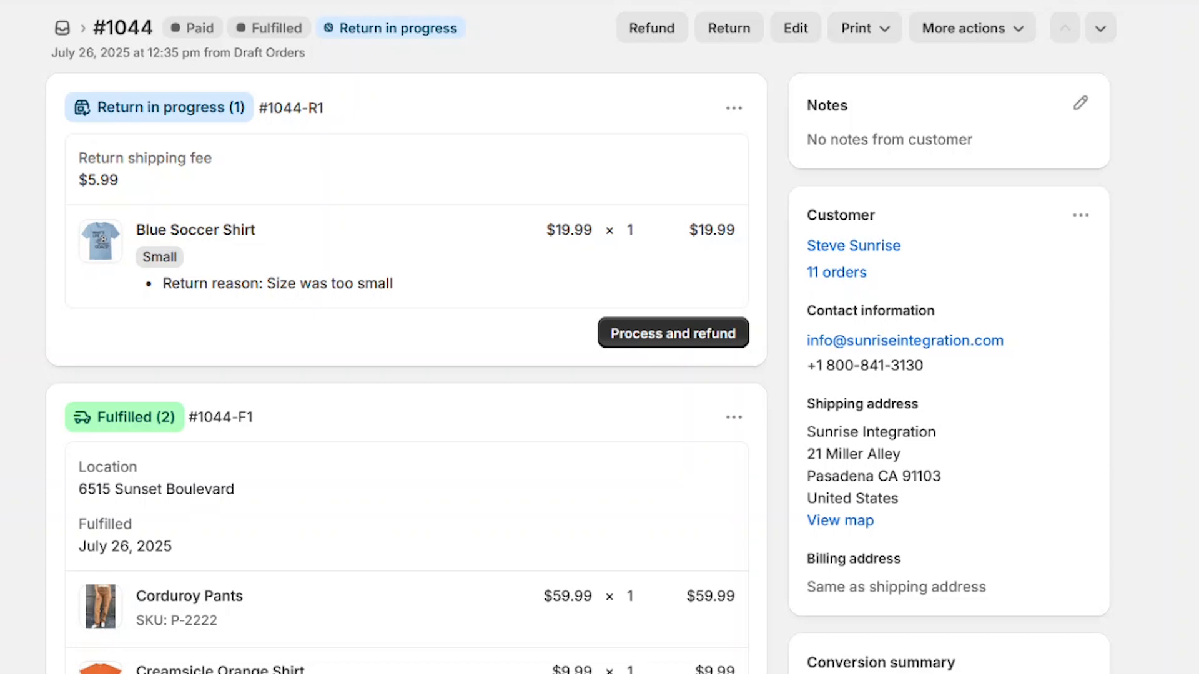
Step: Begin processing the return with the shirt restocked and the refund issued now
click(672, 332)
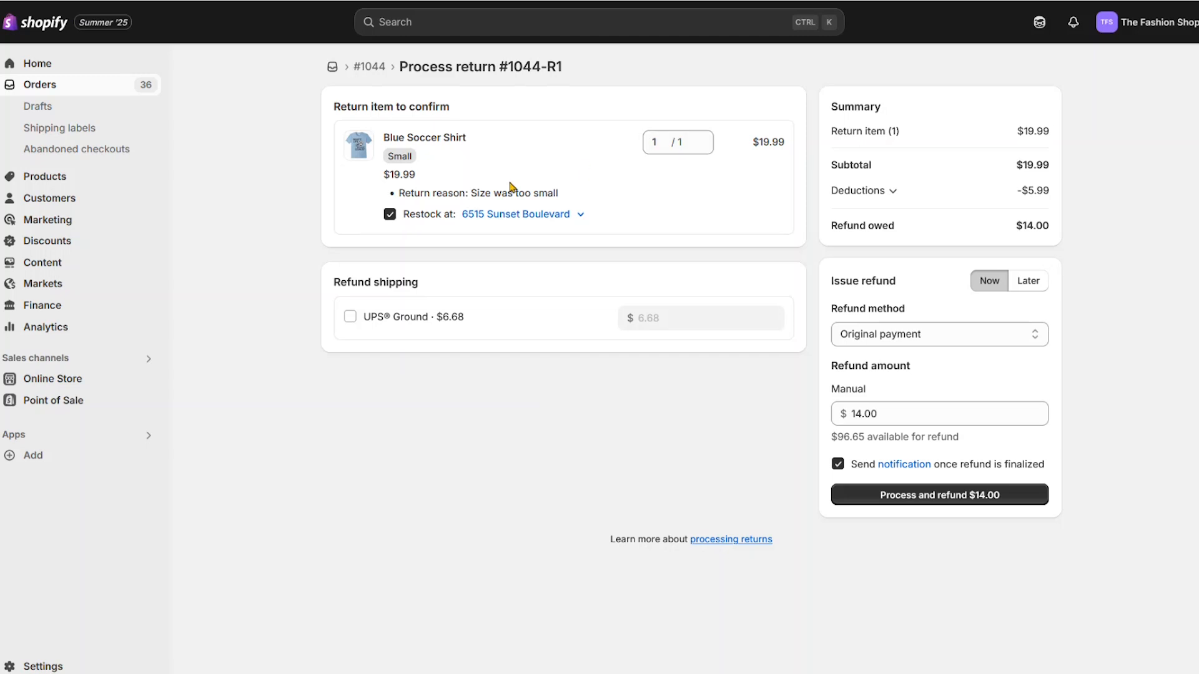
click(389, 214)
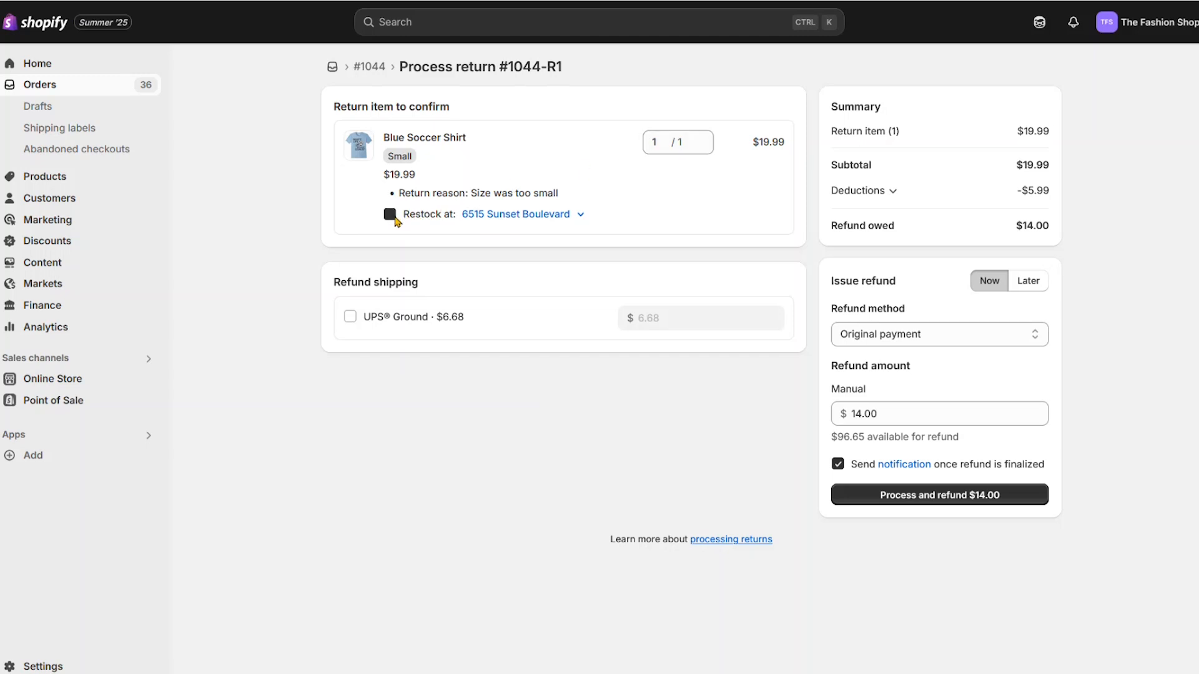
click(390, 214)
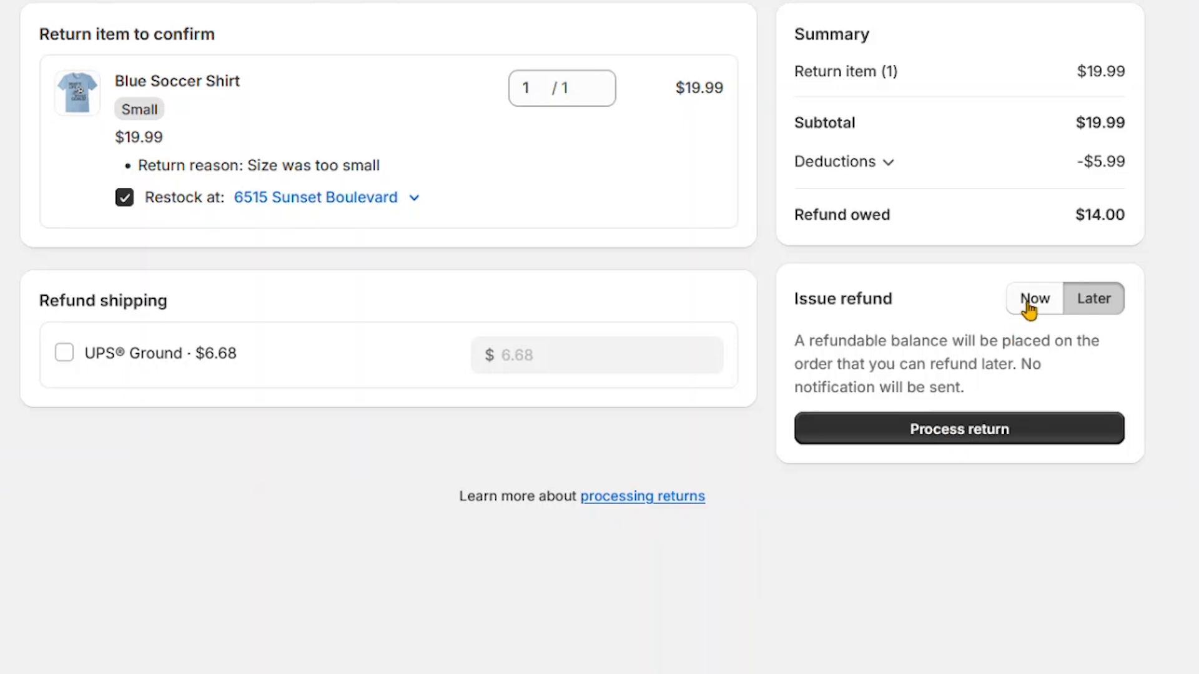
click(1034, 298)
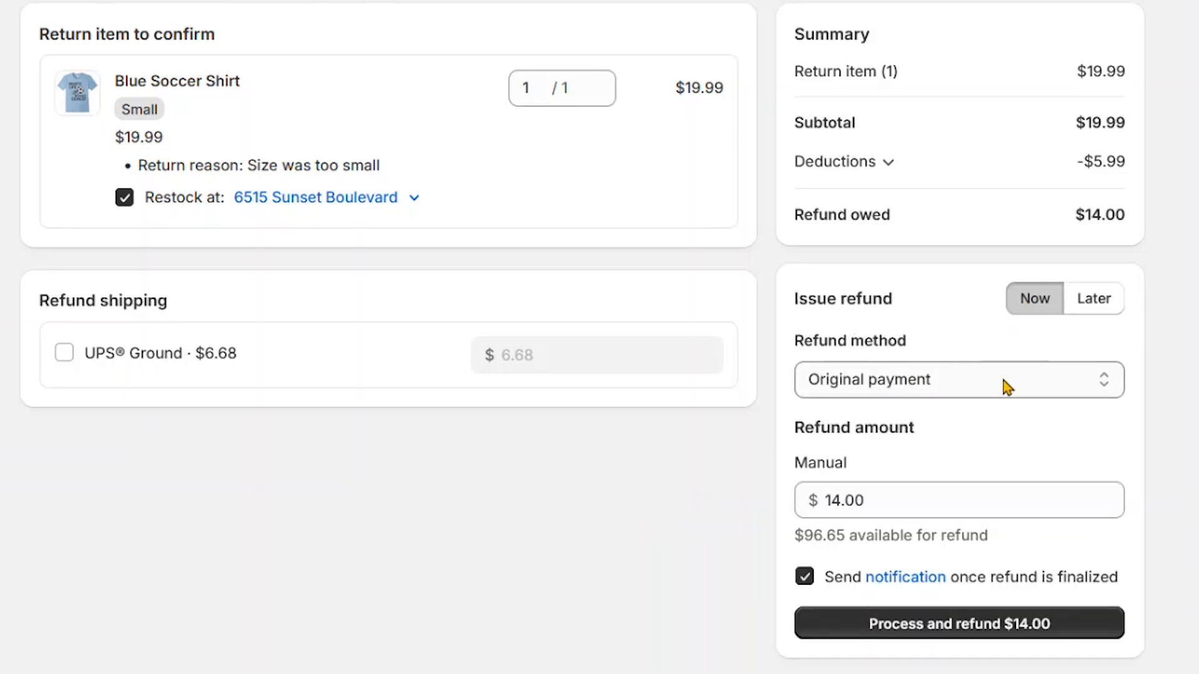
Step: Refund $14.00 as store credit and process the return
click(958, 379)
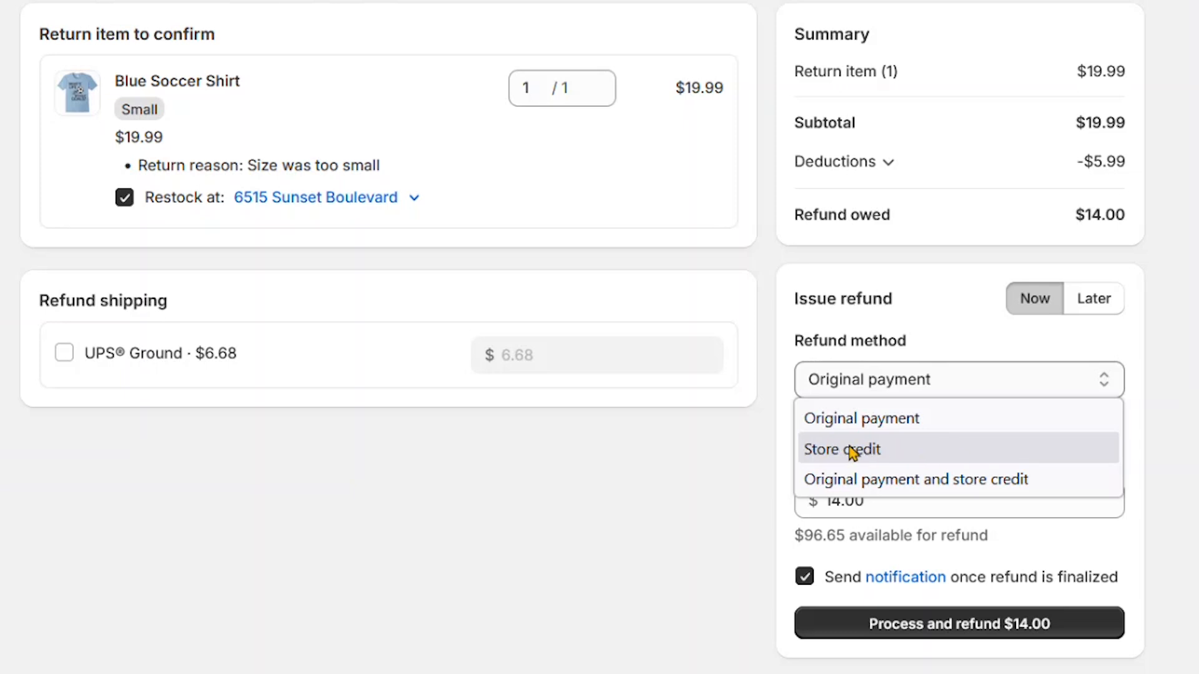
click(842, 449)
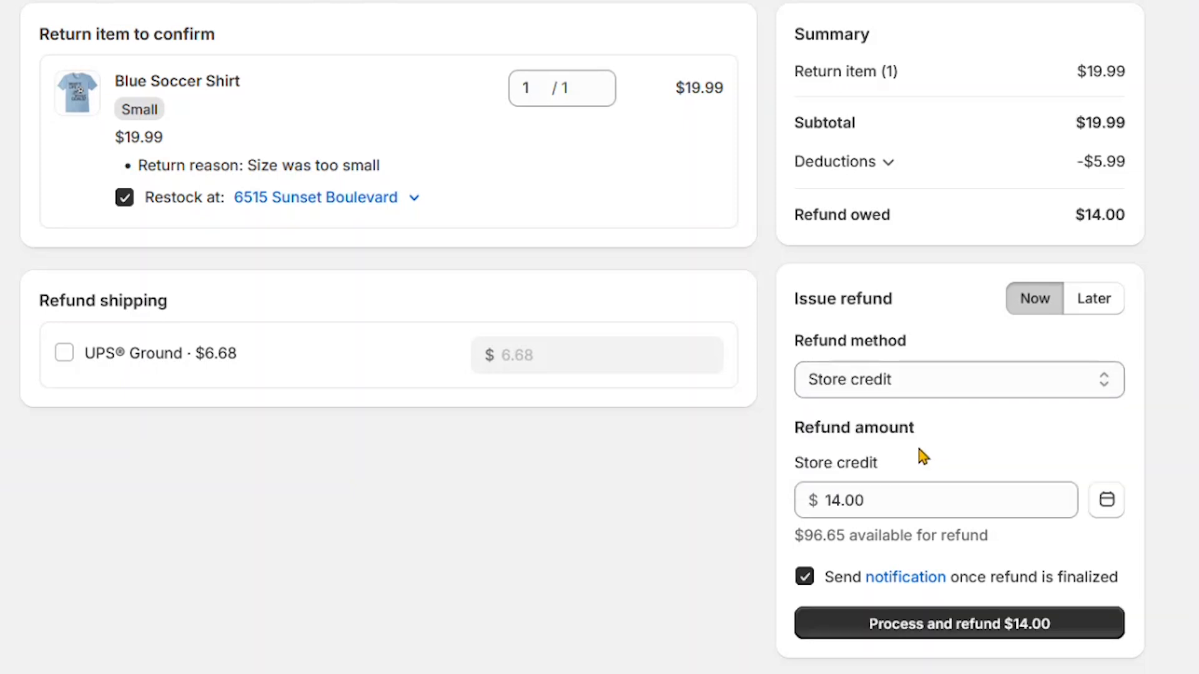
click(850, 499)
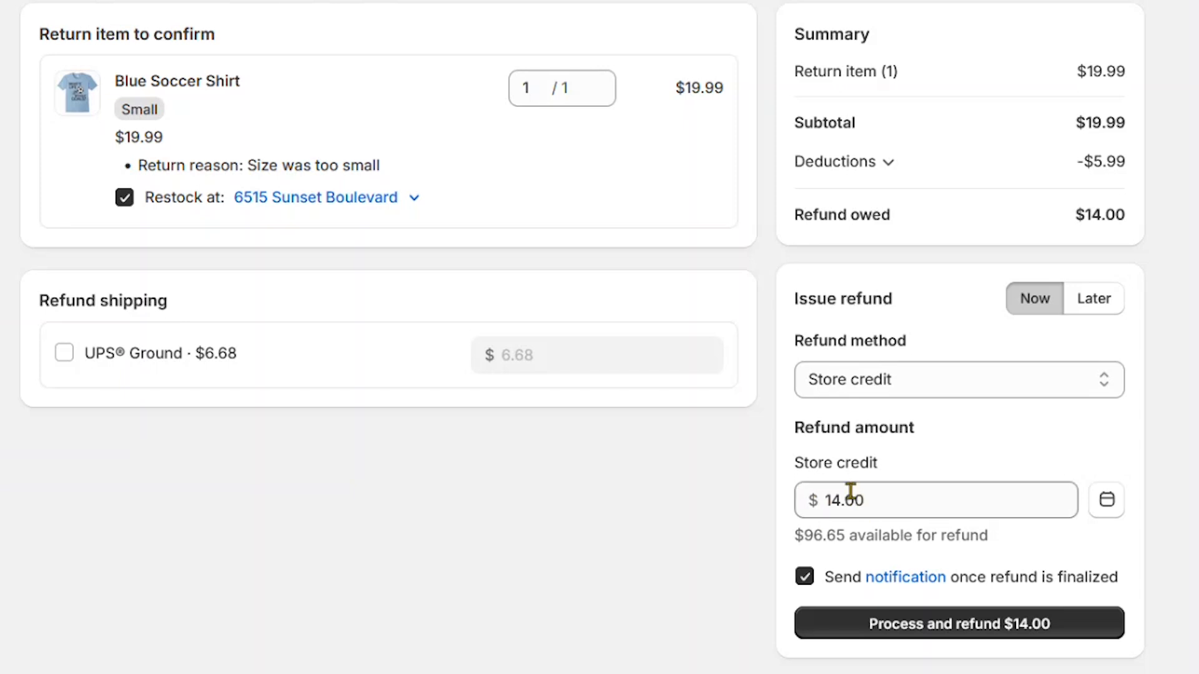
mouse_move(1117, 218)
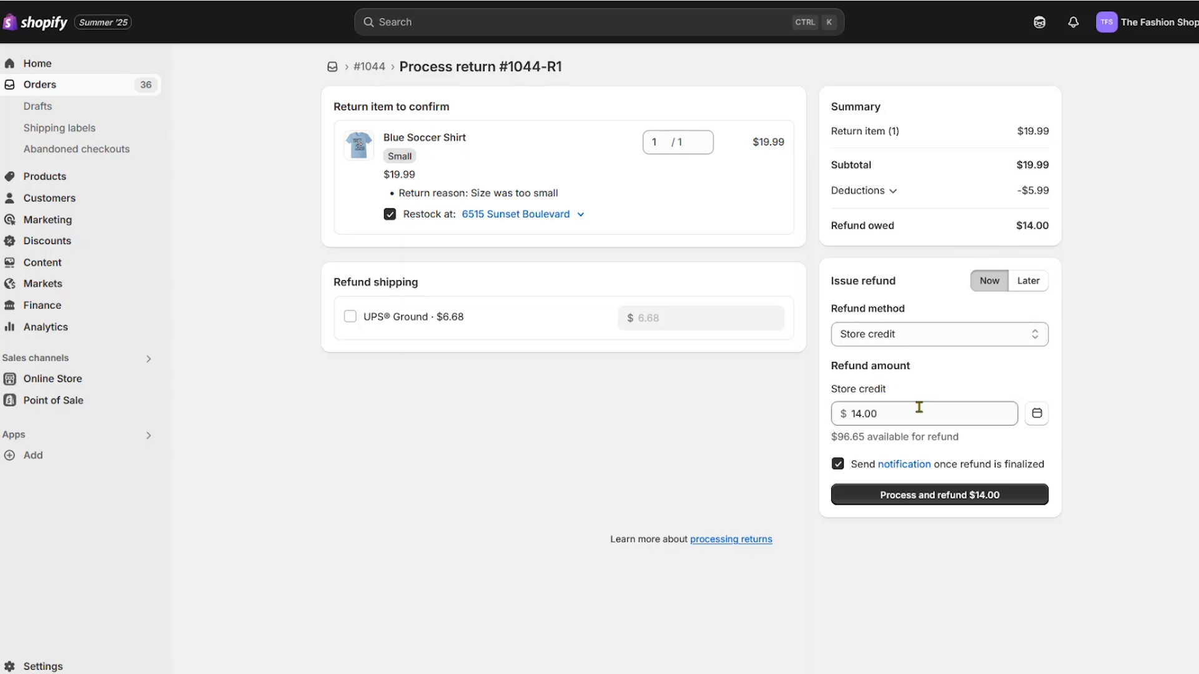
text(10)
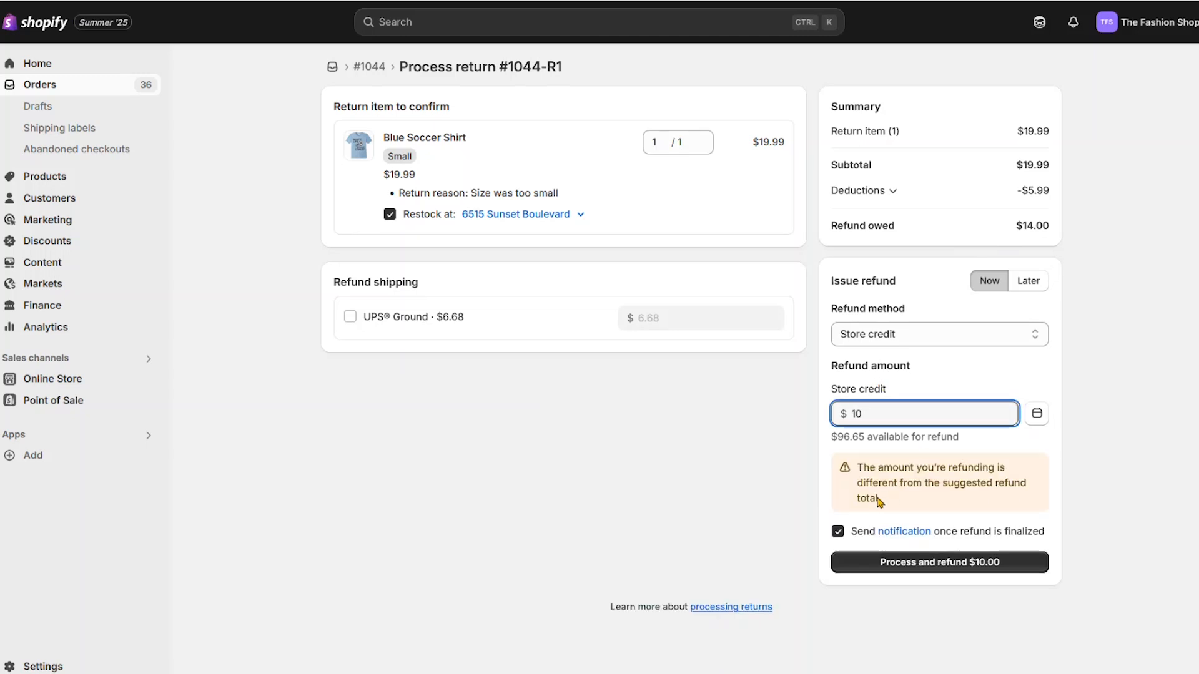
text(14.00)
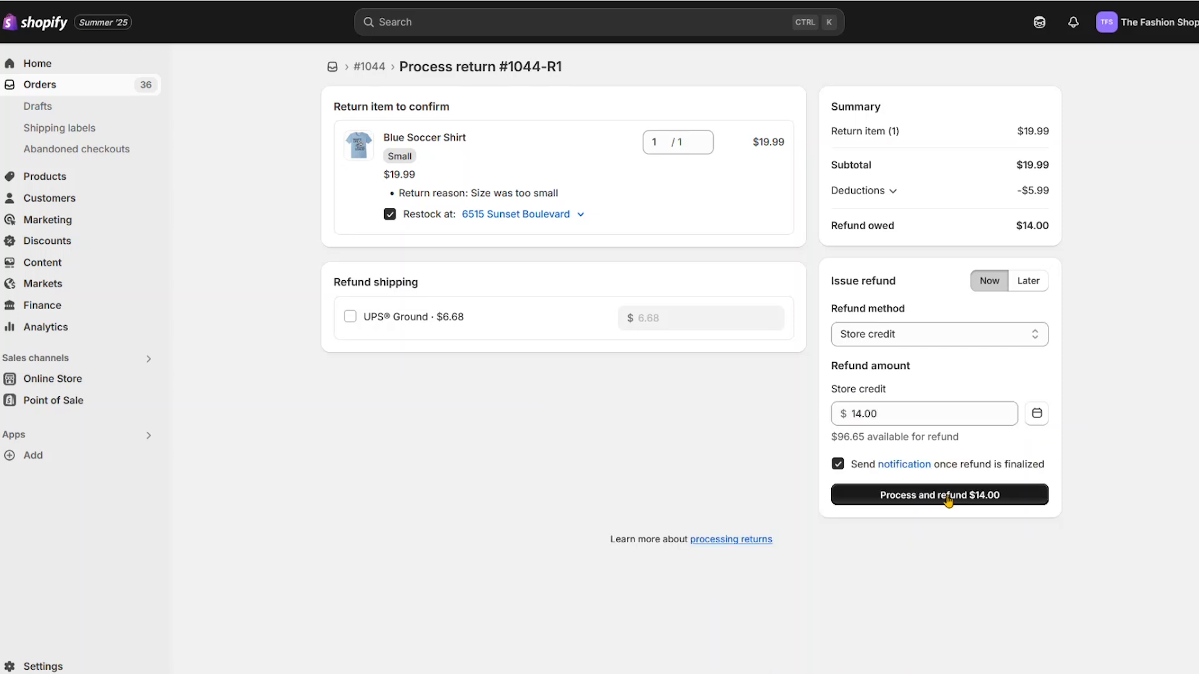
click(939, 494)
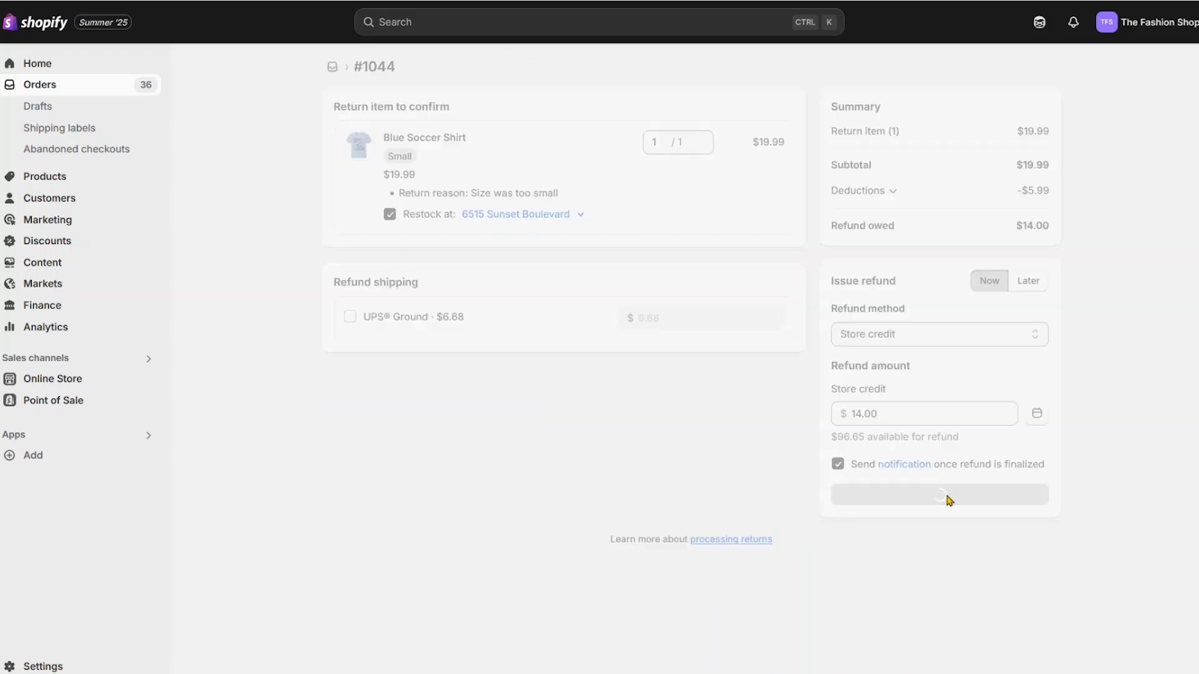
Step: Let return #1044-R1 finish processing so order #1044 shows partially refunded
click(939, 494)
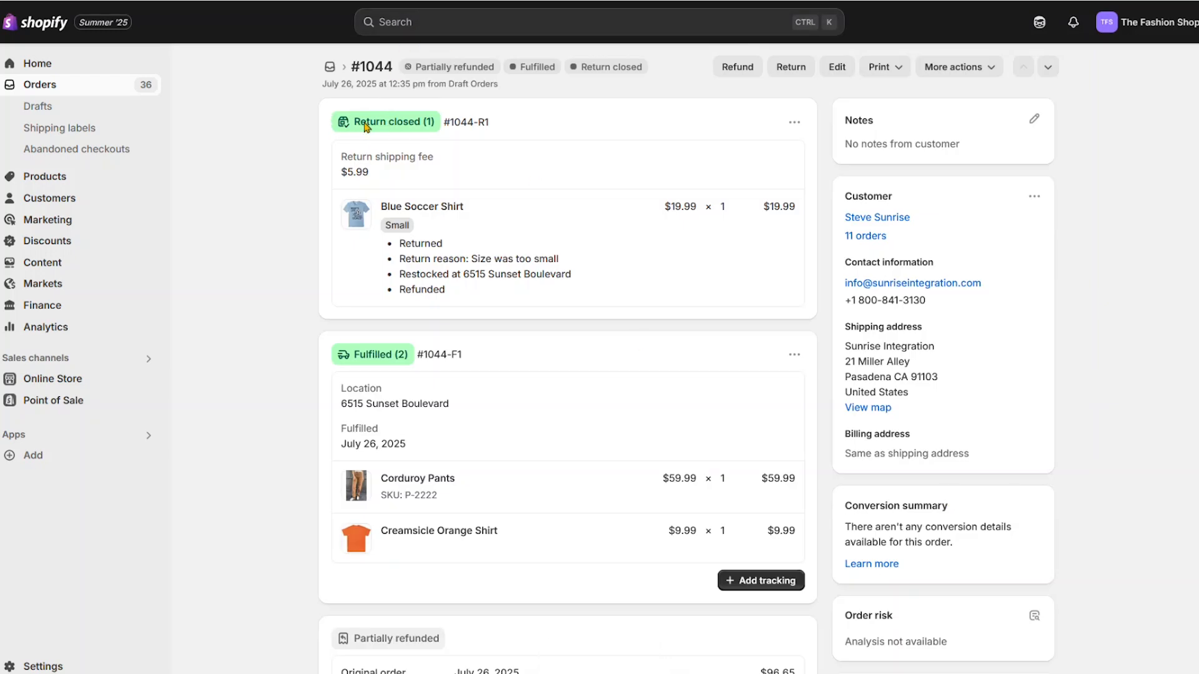
mouse_move(405, 285)
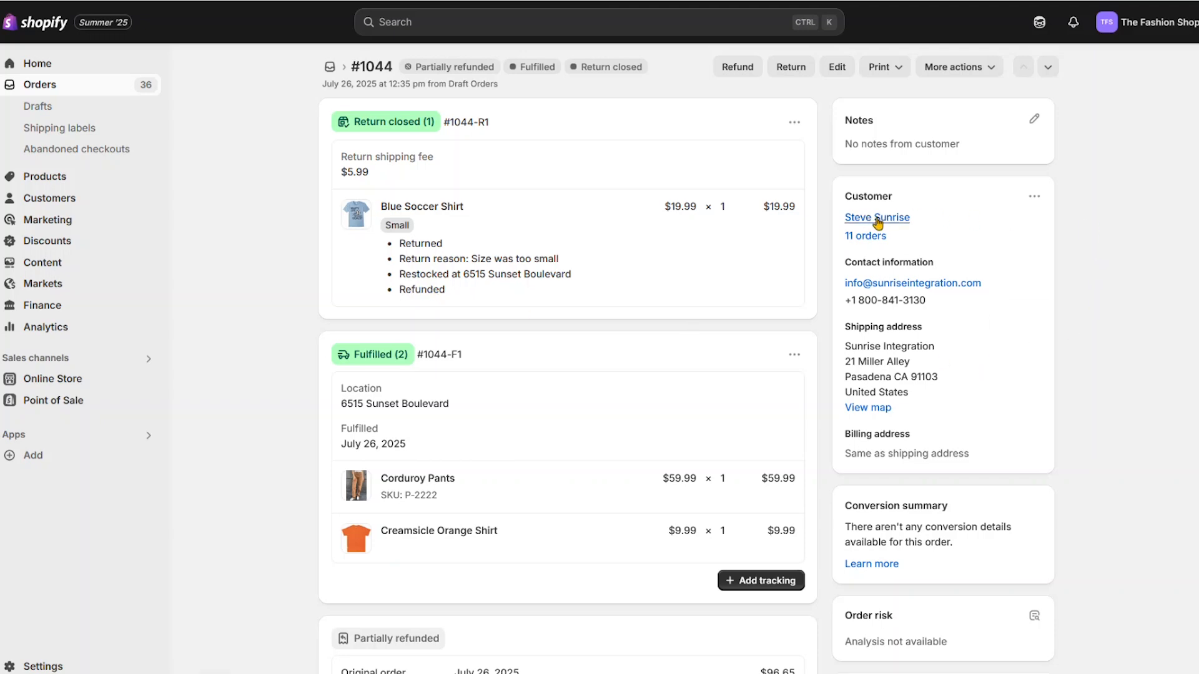
Step: View the customer's store credit log showing the $14.00 refund from order #1044, then return to the order
click(877, 217)
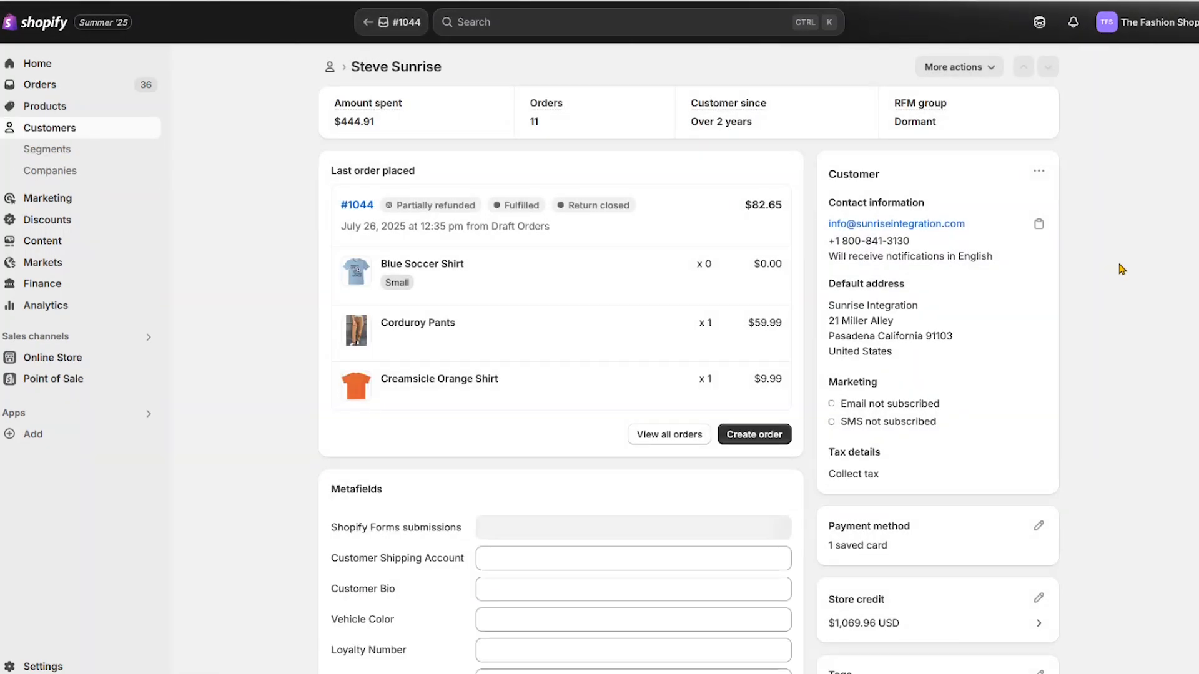
scroll(down, 3)
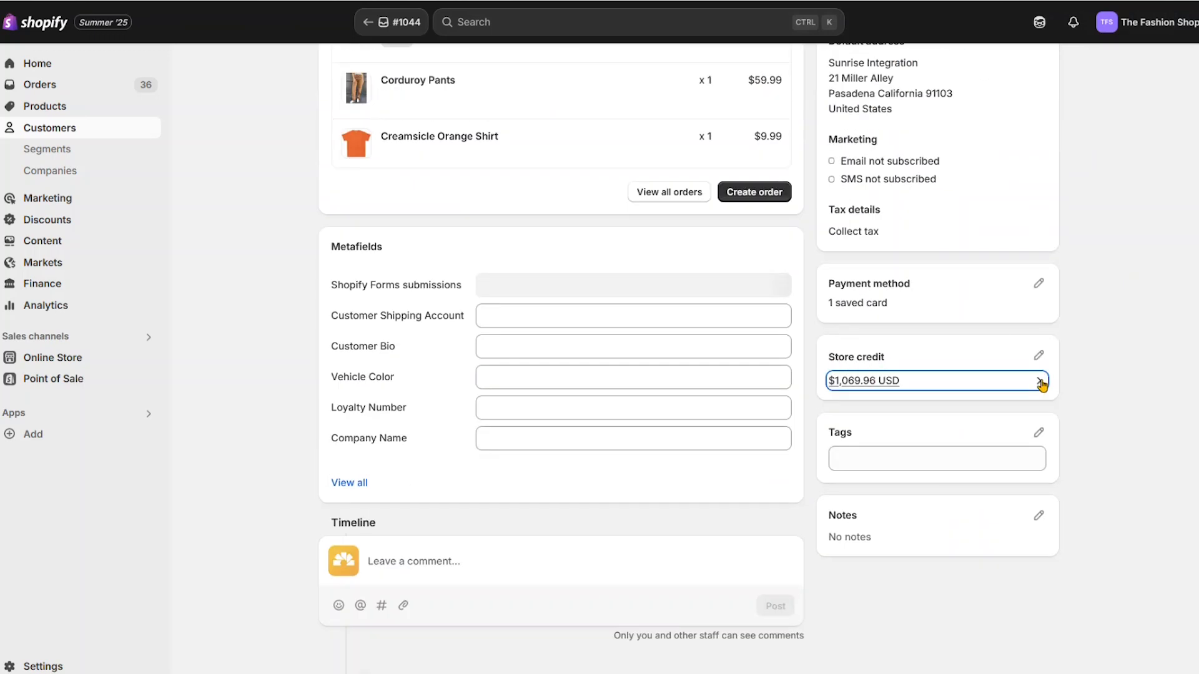
click(1041, 381)
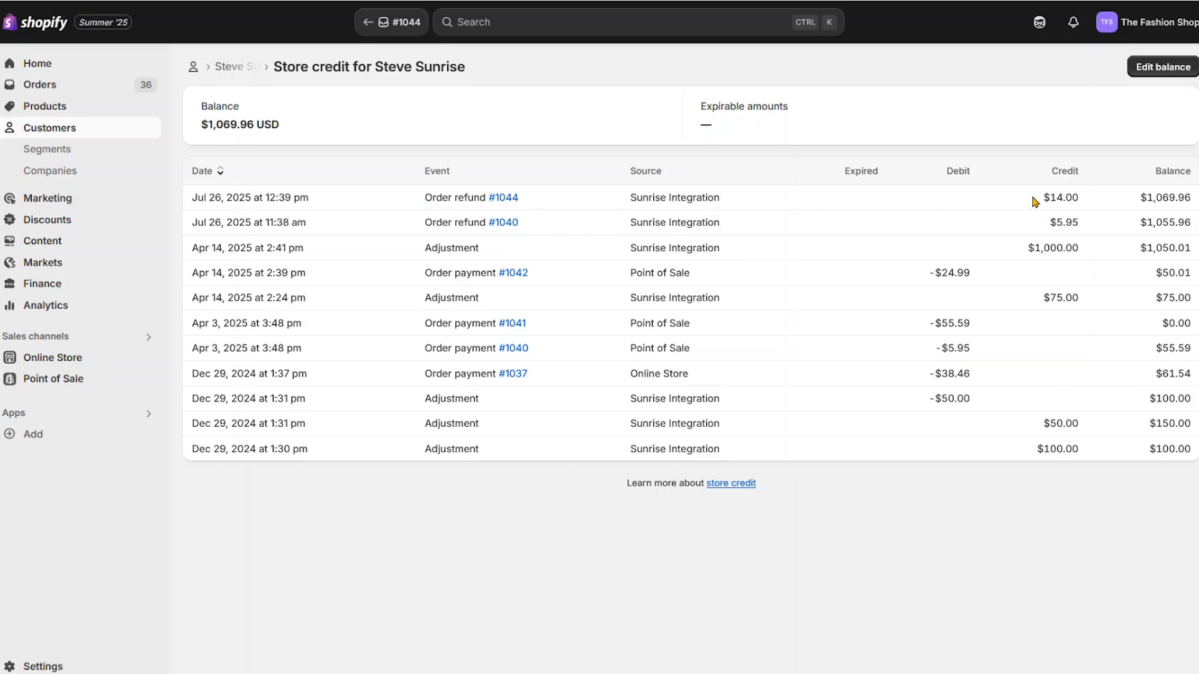
mouse_move(475, 210)
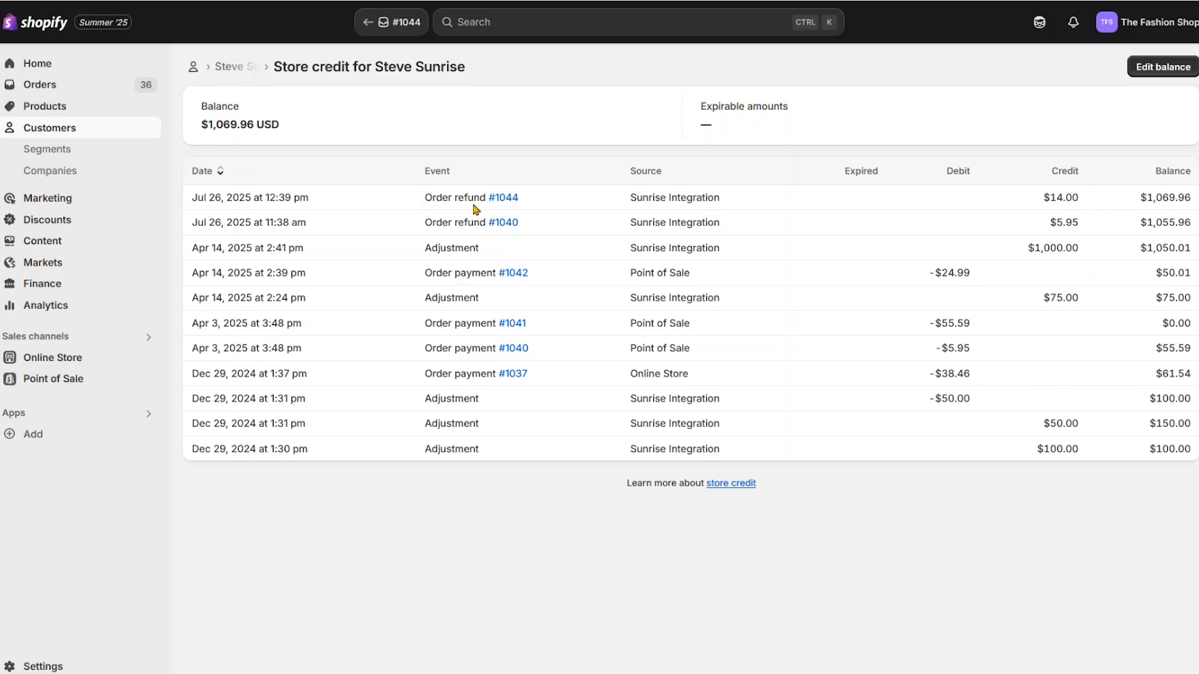
click(503, 198)
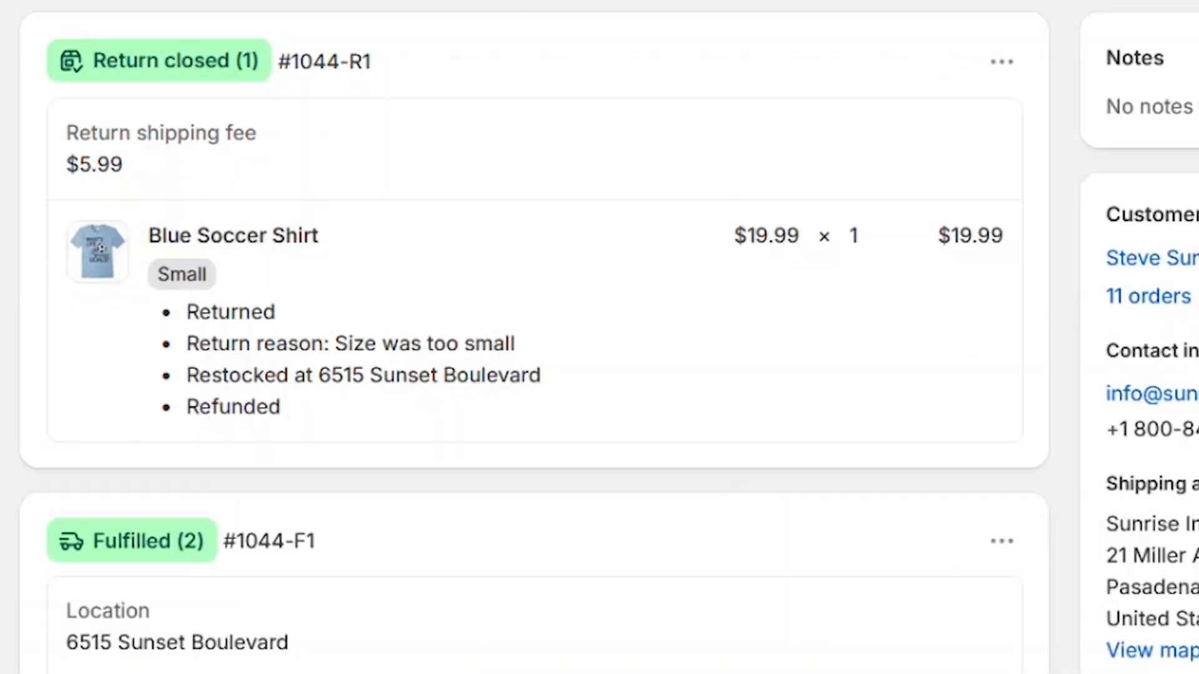